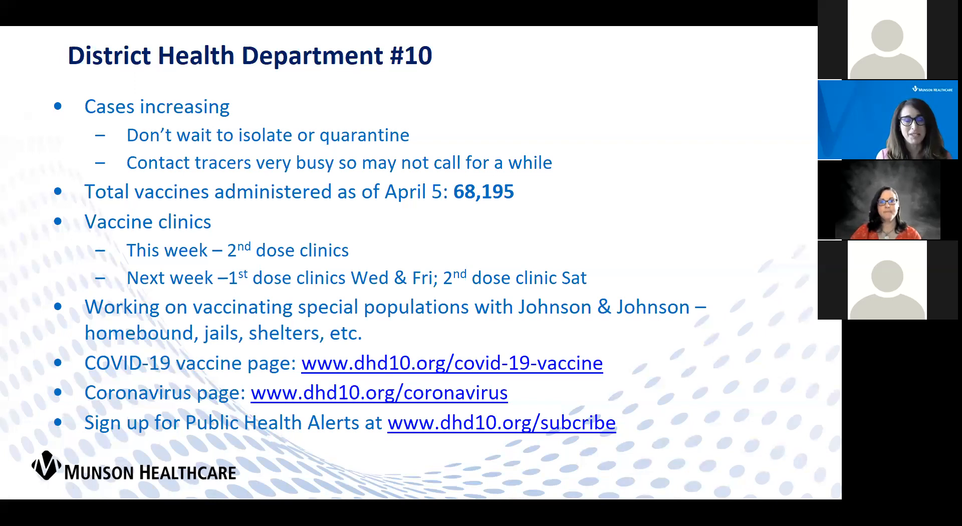
pyautogui.moveTo(710, 405)
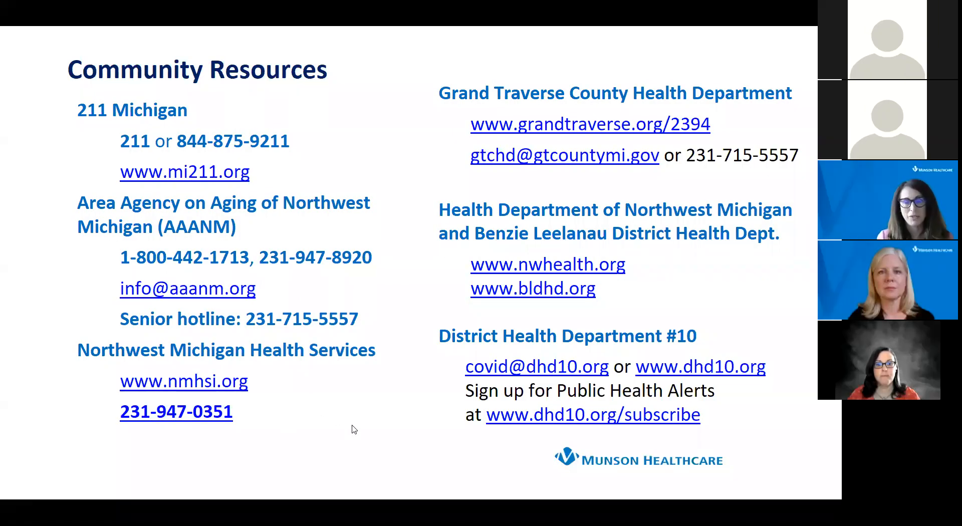
pyautogui.moveTo(331, 467)
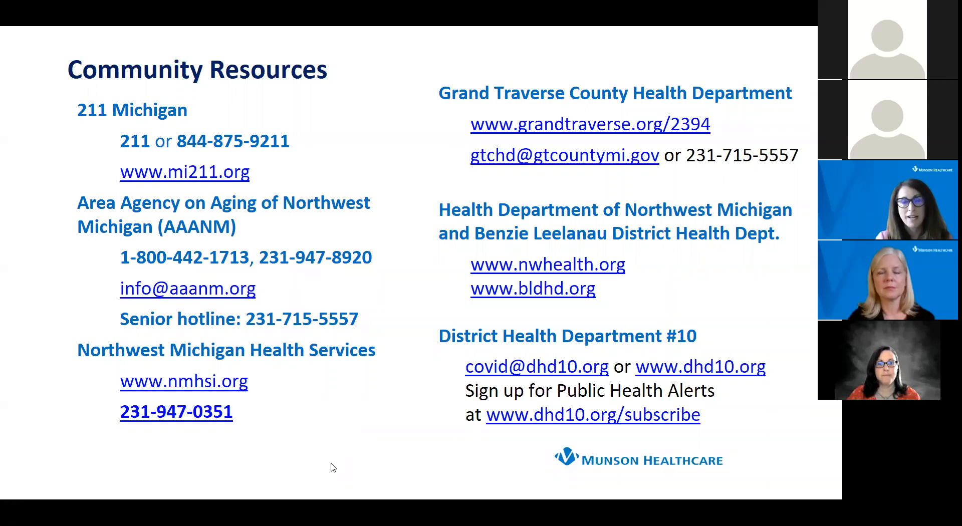